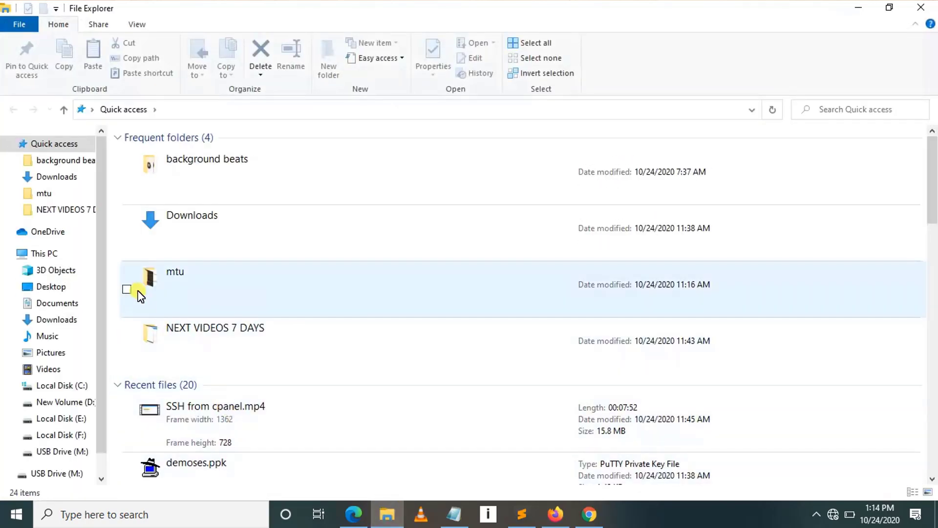
Show the contents of USB Drive (M:), which holds a single MP4 video file.
left_click(43, 253)
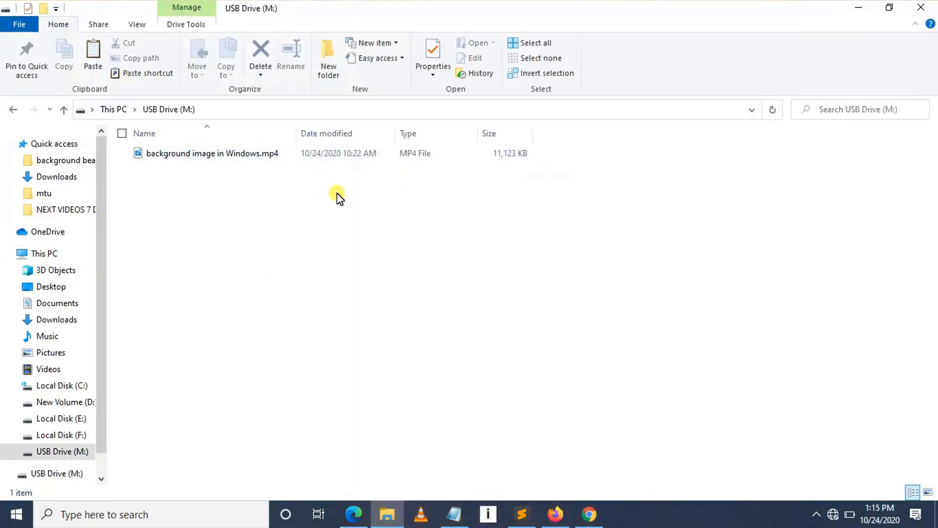
mouse_move(329, 281)
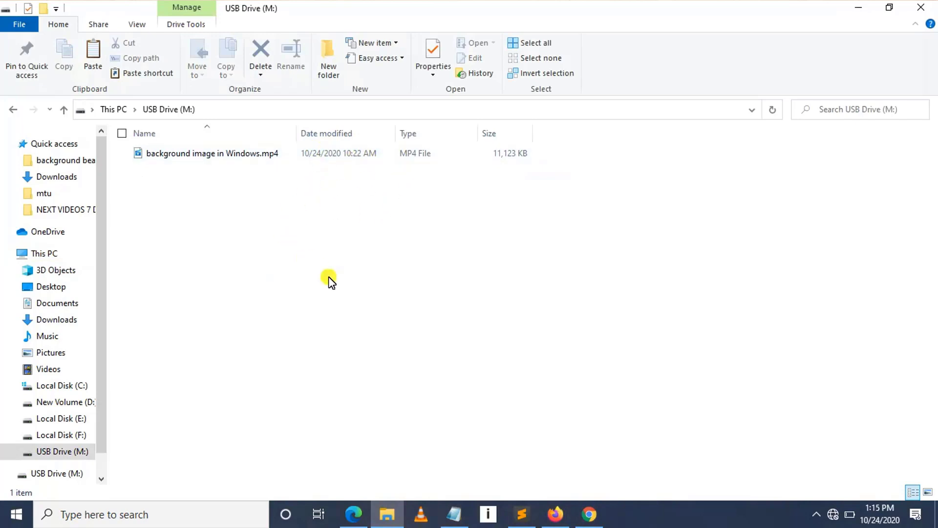
mouse_move(573, 287)
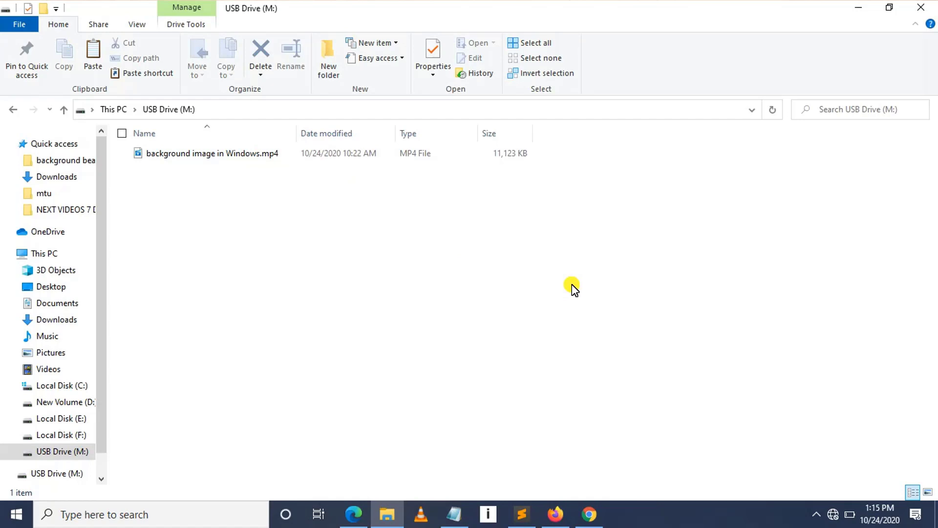
mouse_move(565, 286)
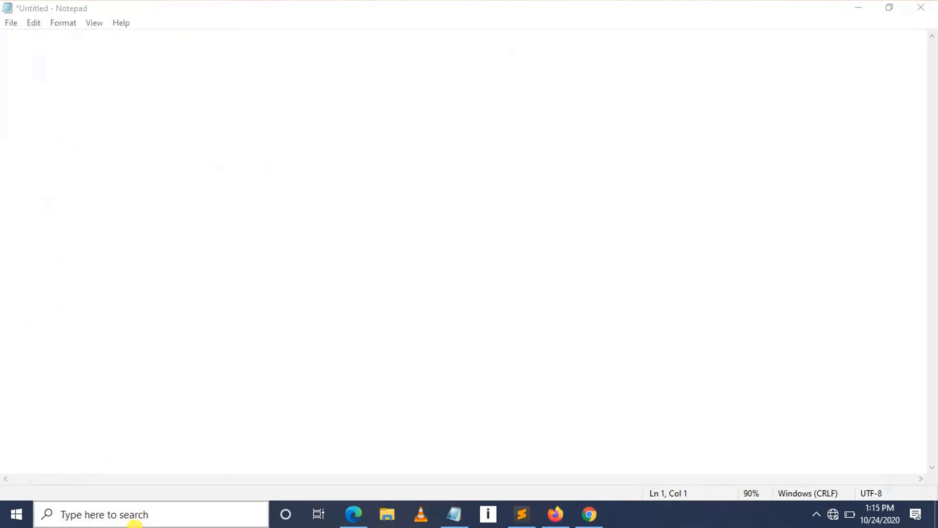
Search for cmd and launch Command Prompt as administrator.
type("cmd")
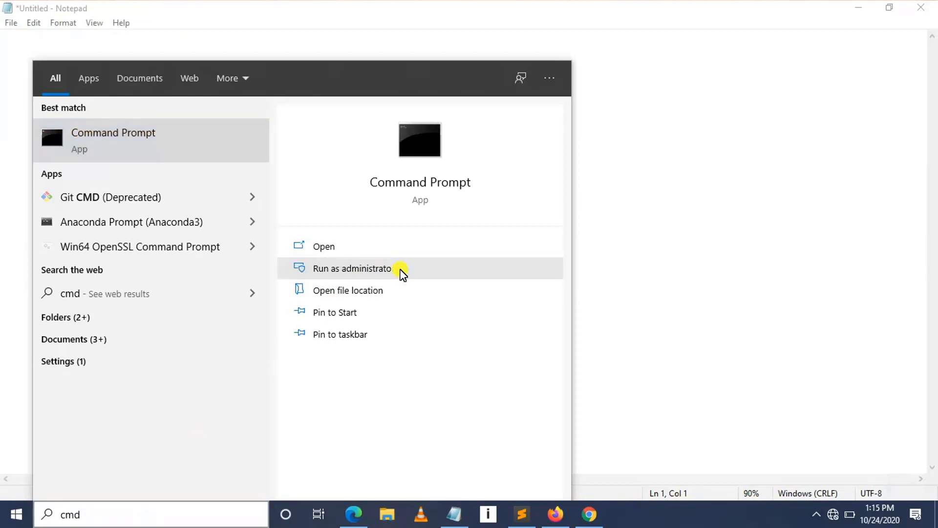
left_click(352, 267)
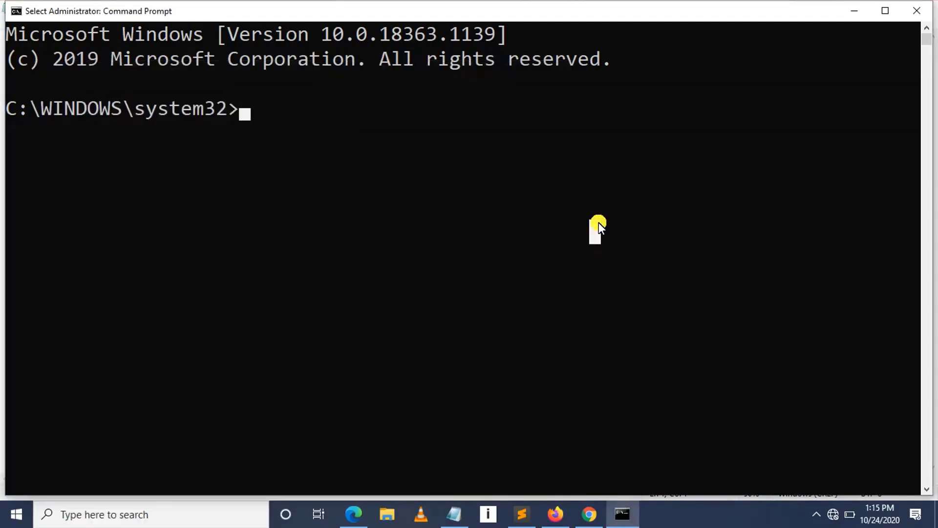
Start DiskPart and list the disks attached to the PC.
type("disk")
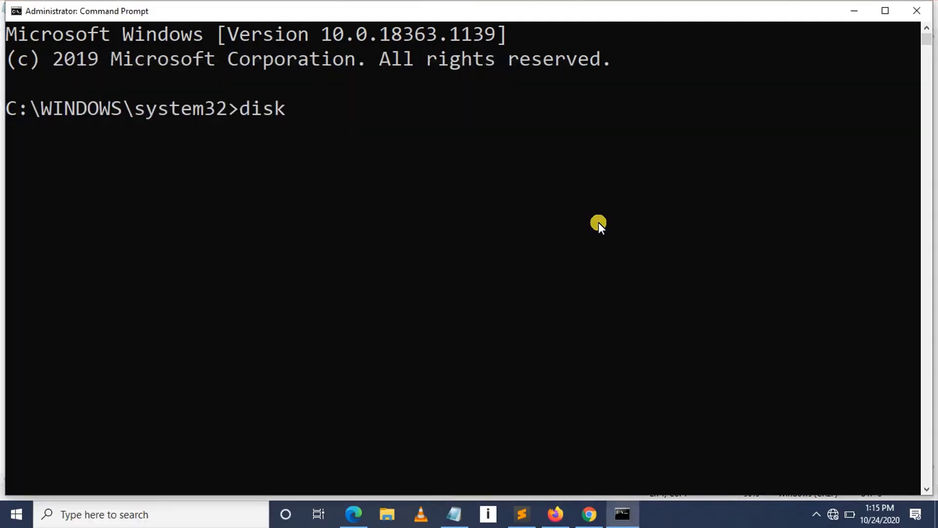
type("part")
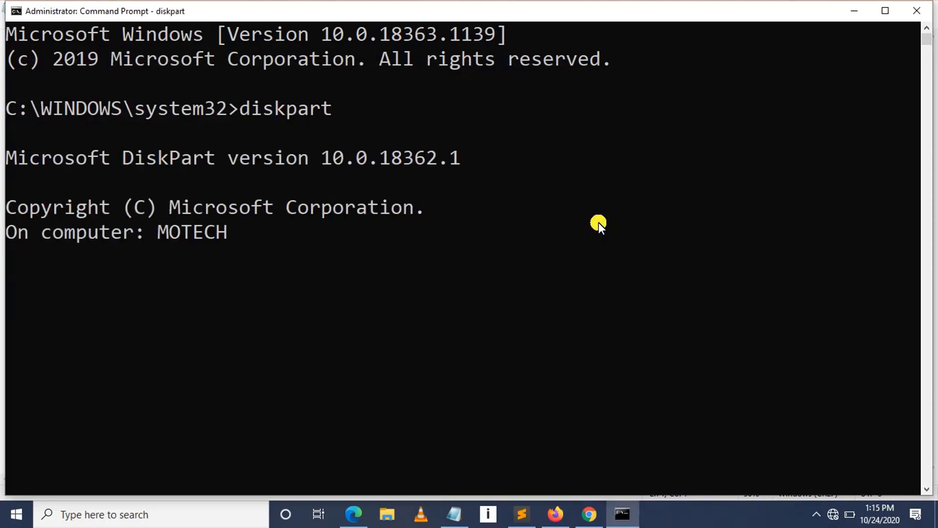
type("l")
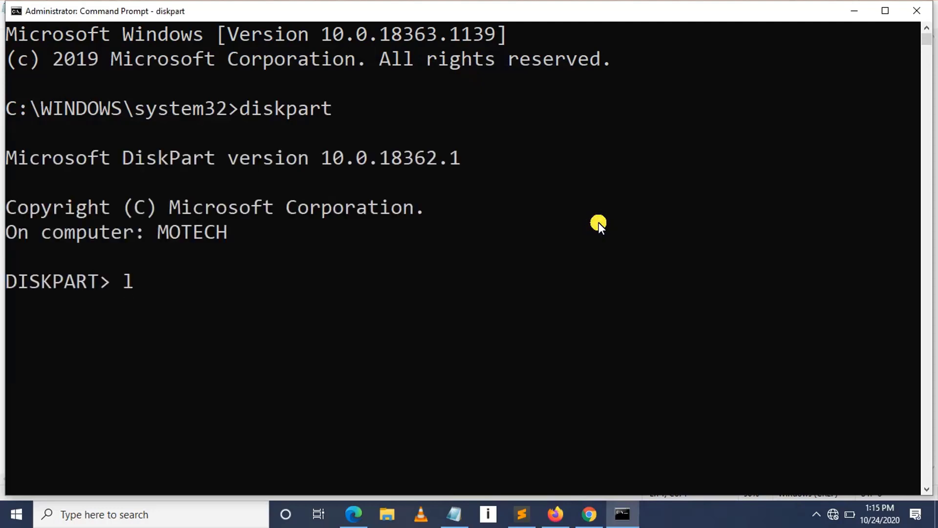
type("ist disk")
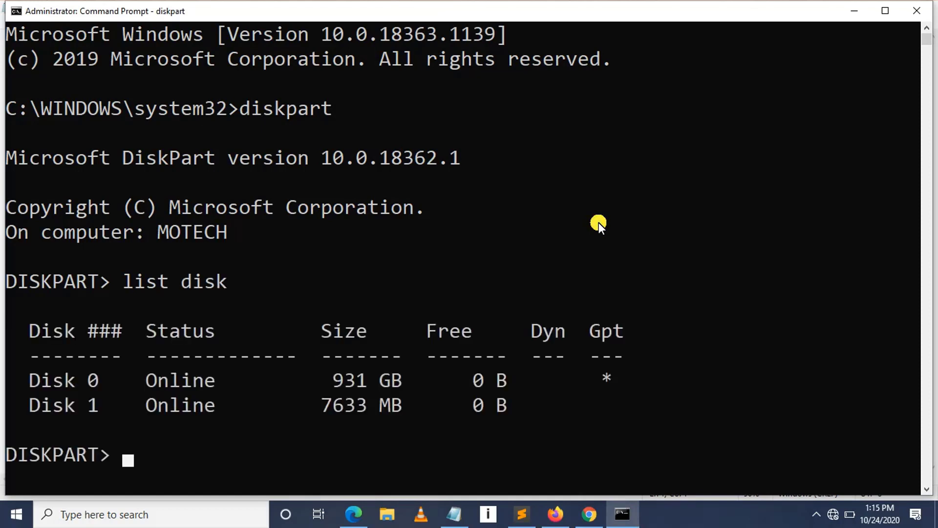
Select disk 1, the 7633 MB USB disk, and prepare the clean command.
type("sle")
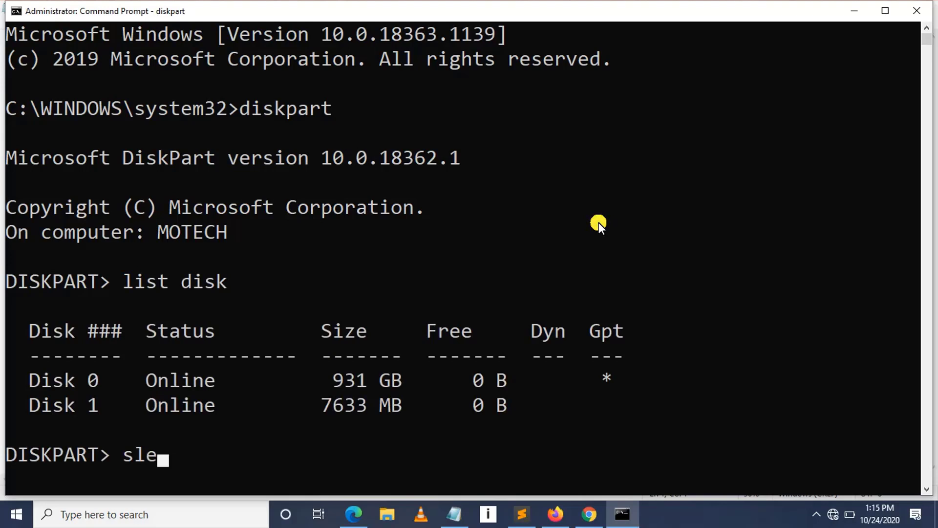
key("Backspace")
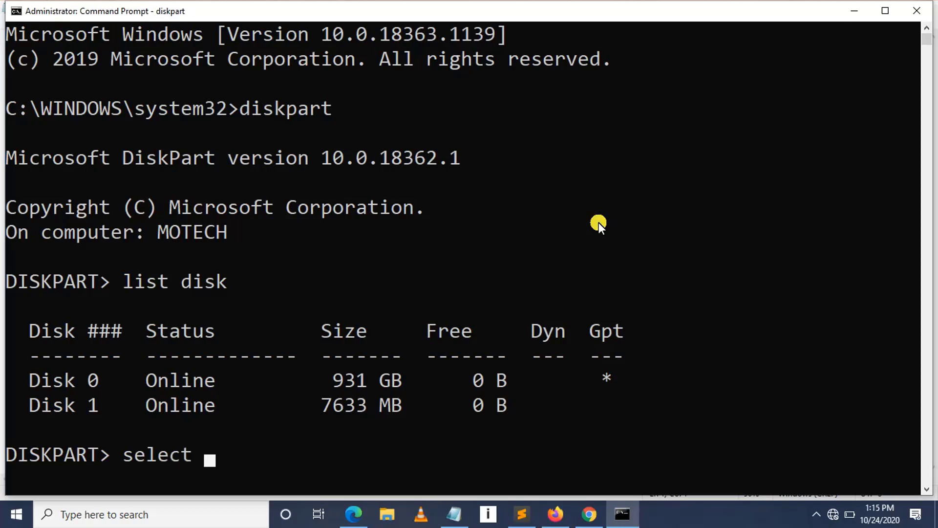
type("disk 1")
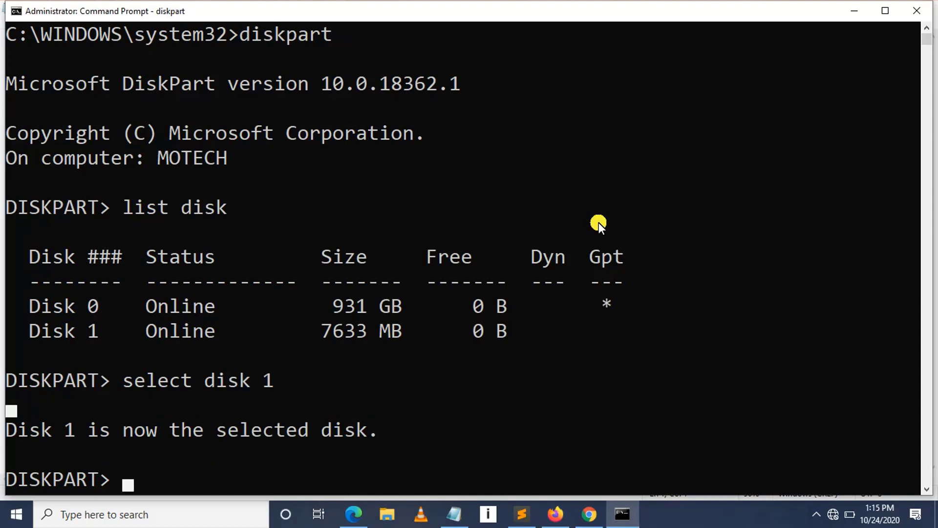
type("clean")
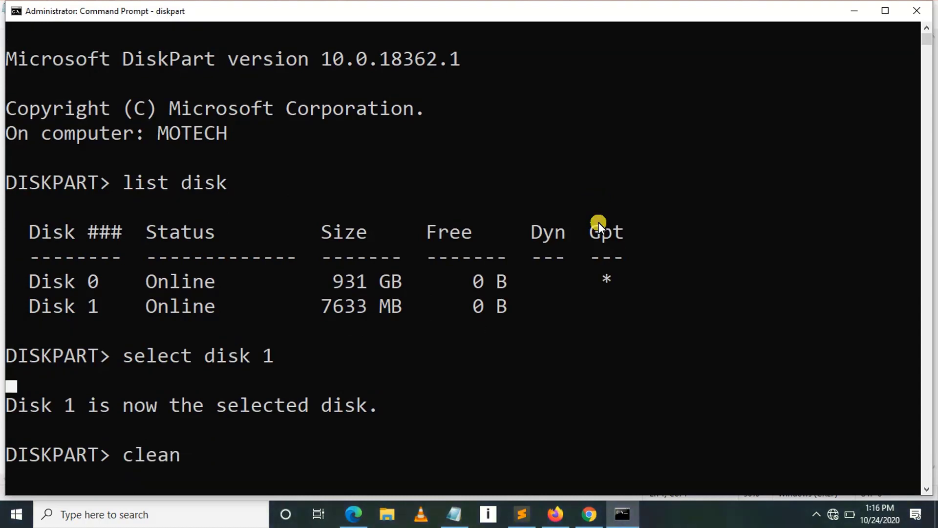
Clean disk 1, wiping its existing partitions.
key("enter")
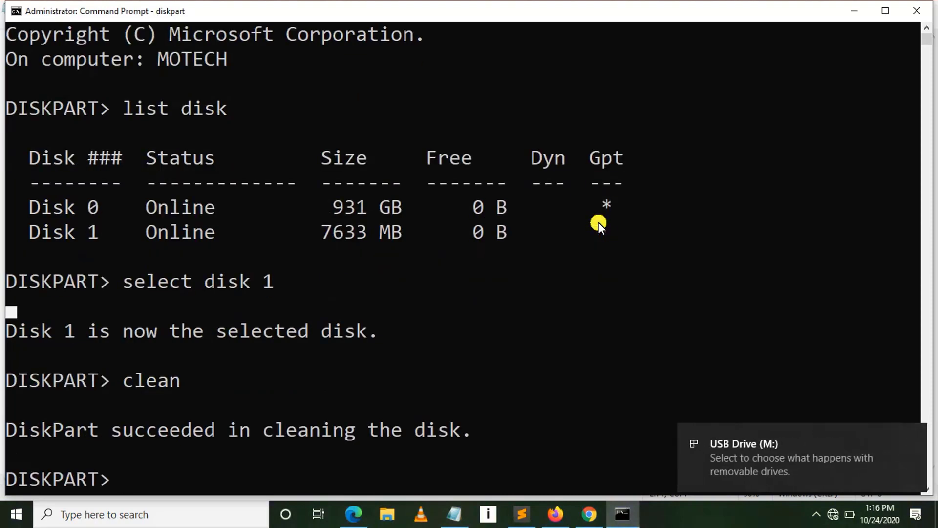
Create a primary partition on the cleaned disk 1.
type("create")
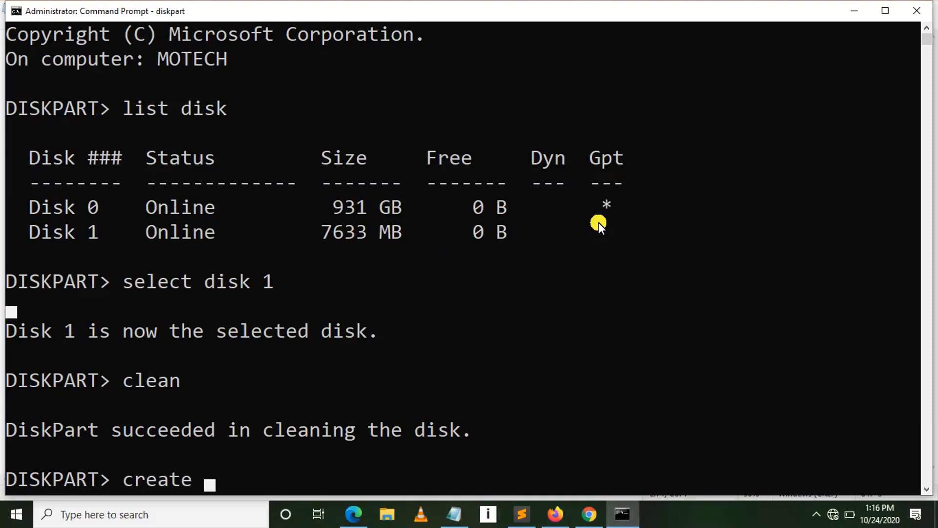
type("par")
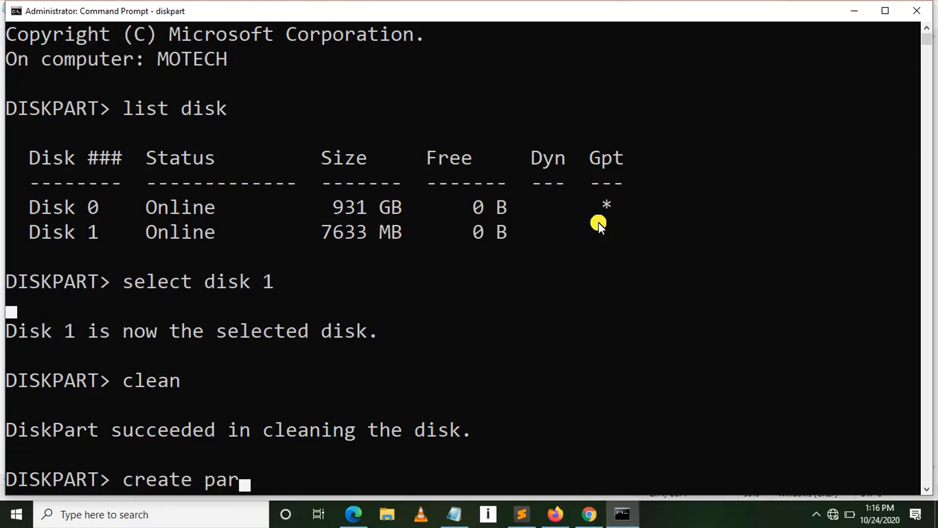
type("tition")
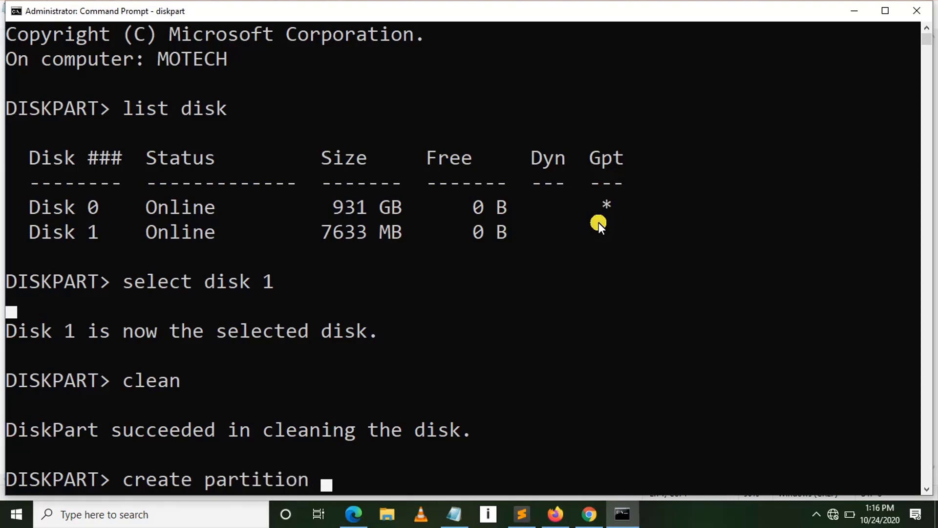
type("prima")
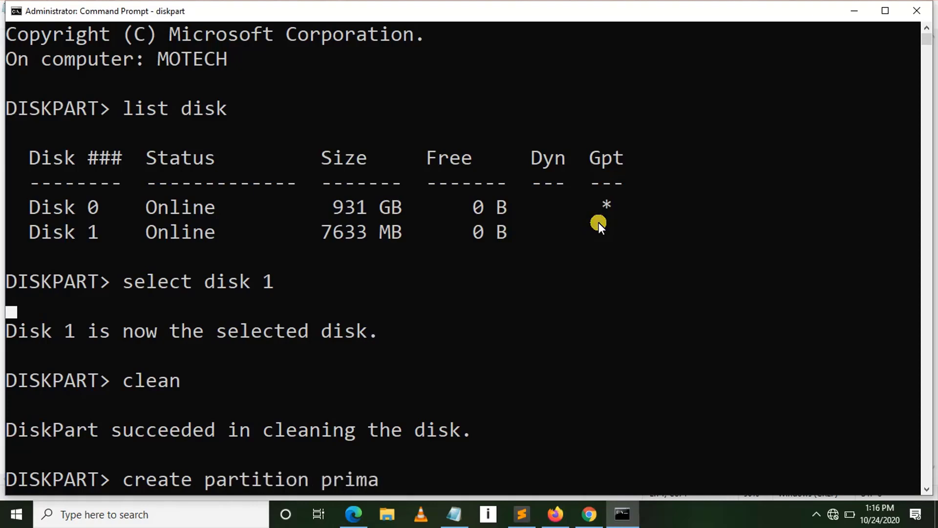
type("ry")
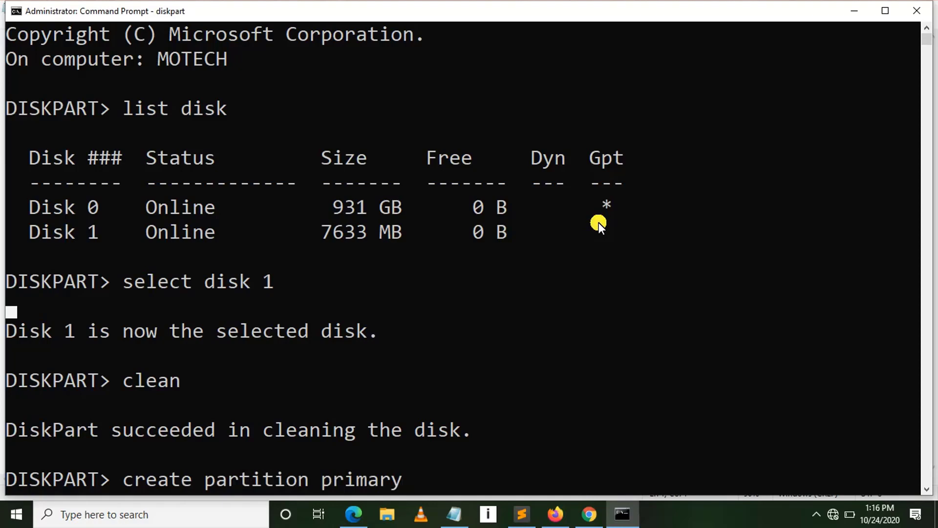
key("Enter")
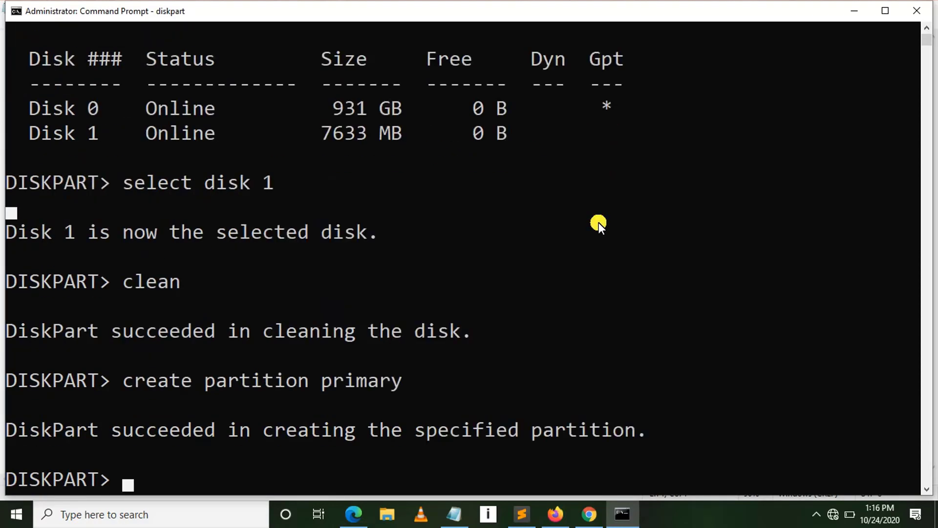
Quick-format the new partition with 'format fs=ntfs quick'.
type("f")
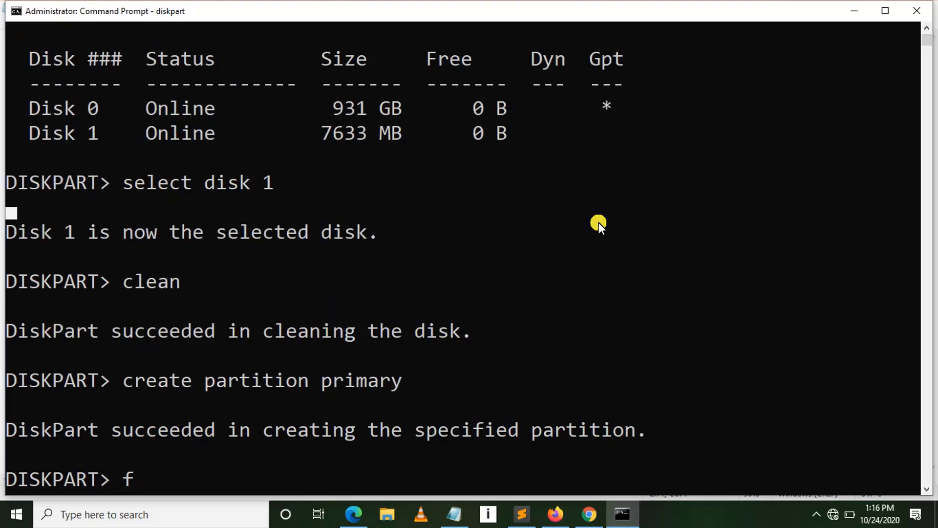
type("ormat")
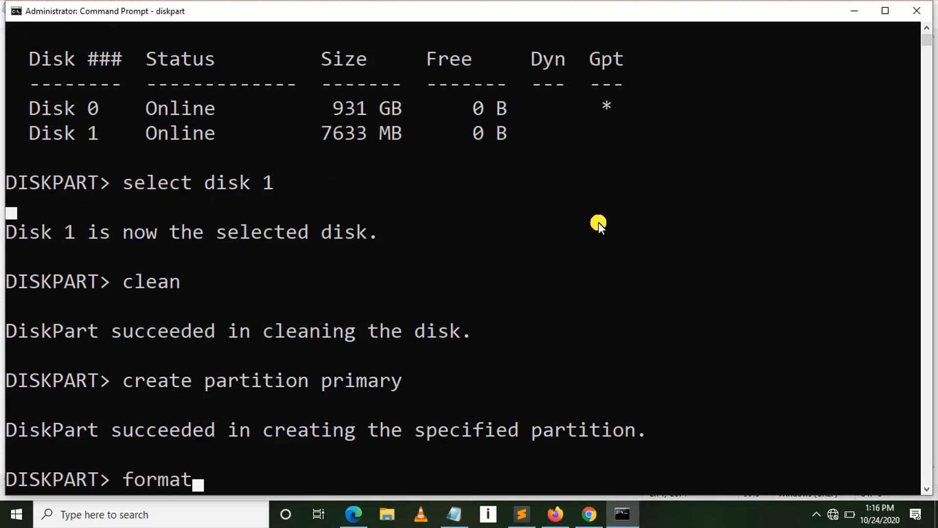
type("fs")
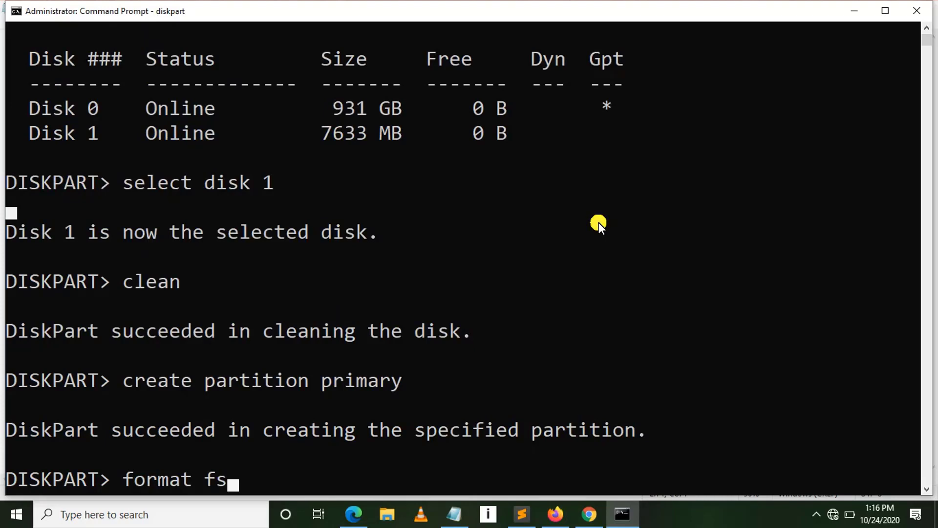
type("ntf")
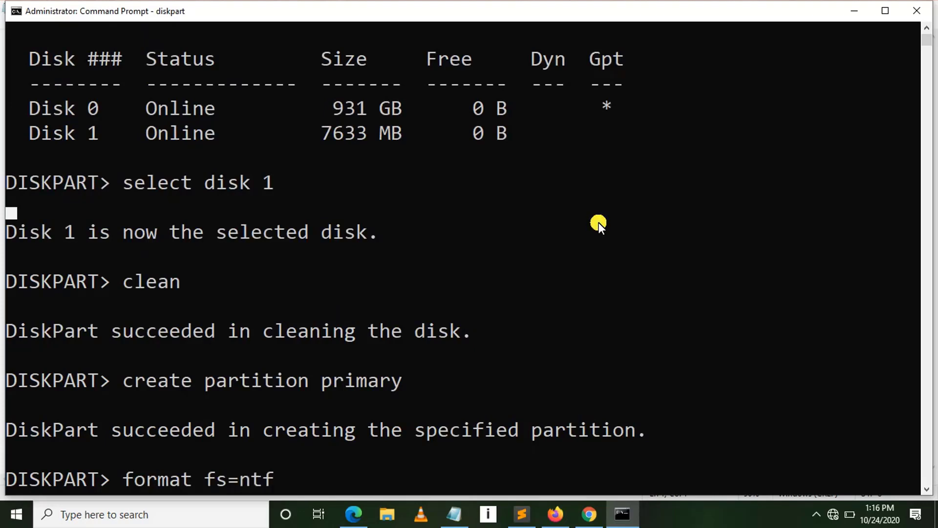
type("s q")
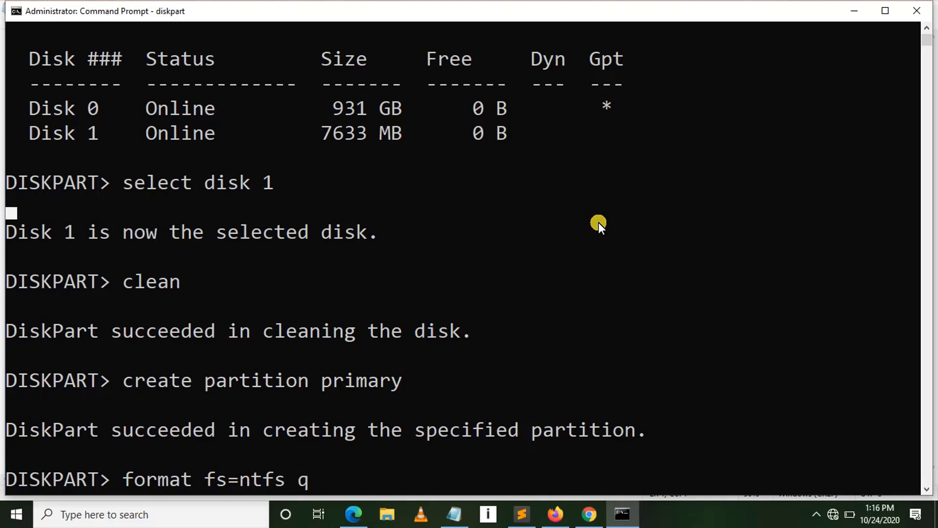
type("uick")
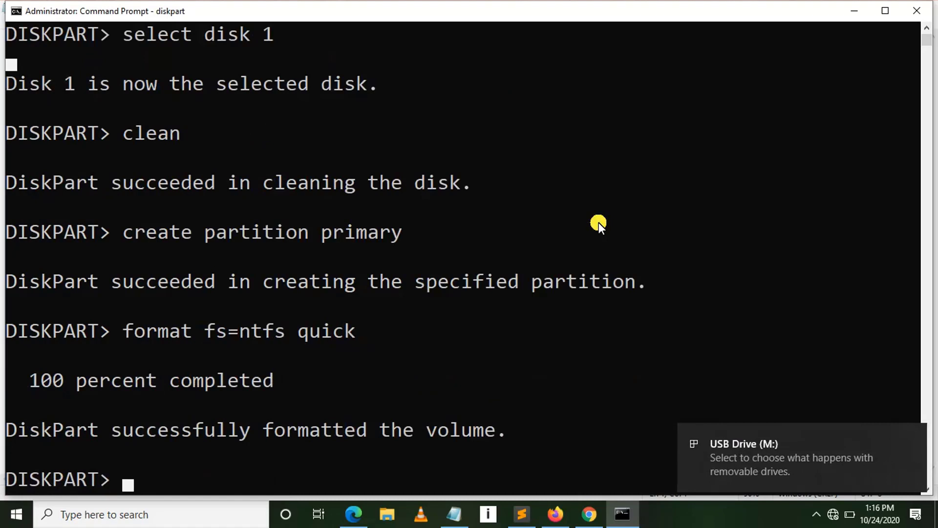
mouse_move(314, 380)
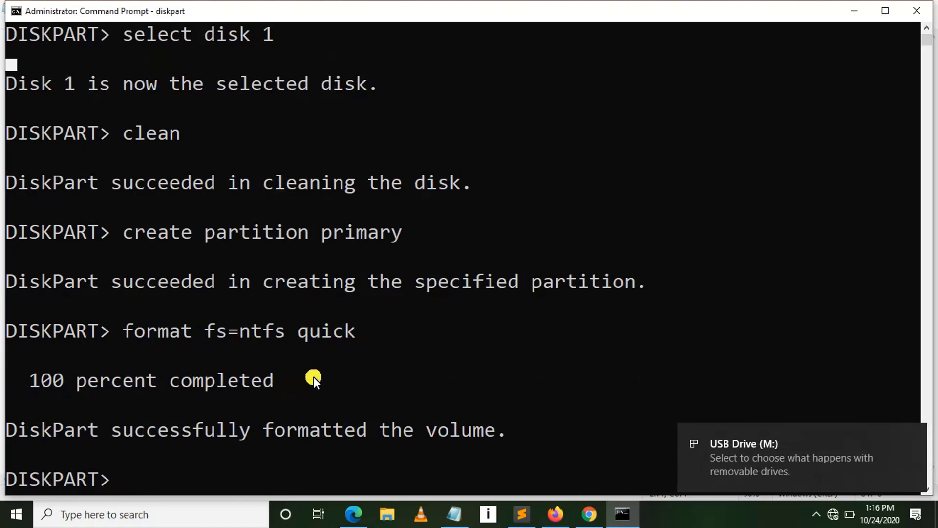
Exit DiskPart, returning to the system32 prompt.
type("ex")
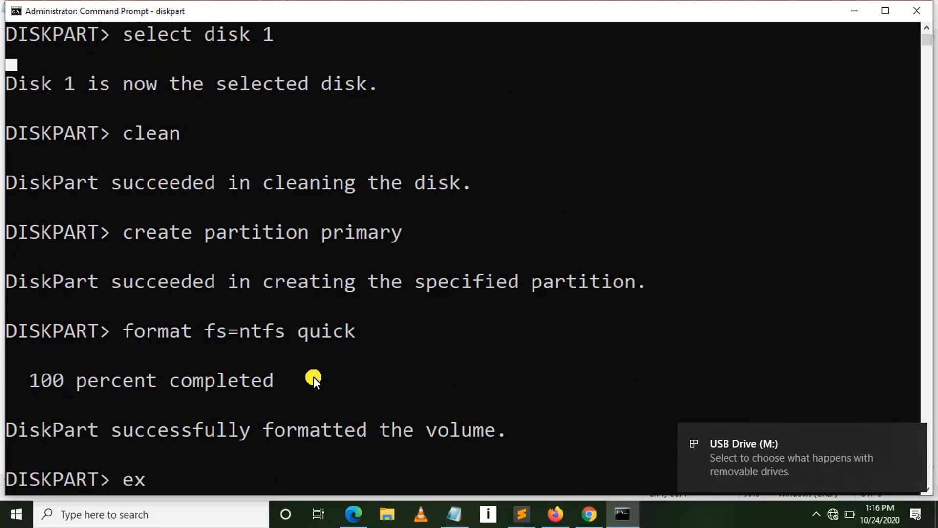
type("it")
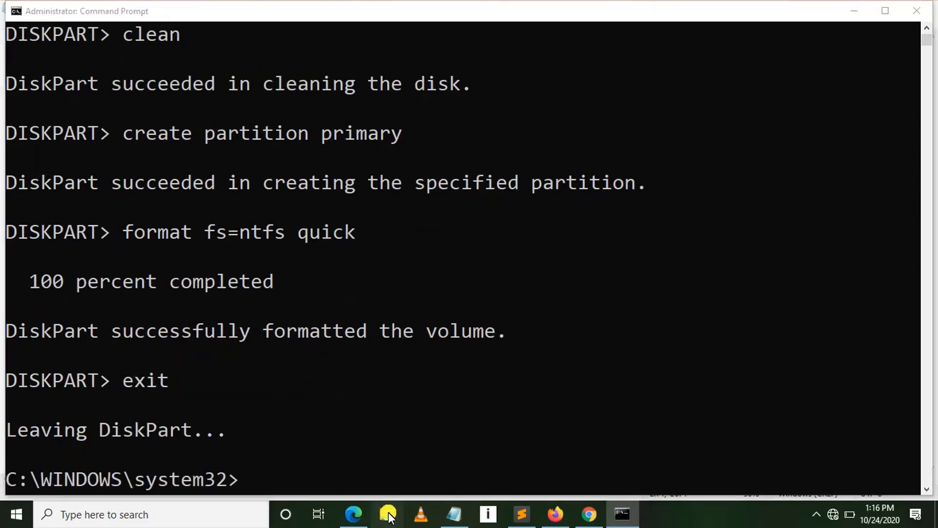
Browse This PC to USB Drive (M:) and confirm it is now empty, dismissing the battery warning.
left_click(388, 514)
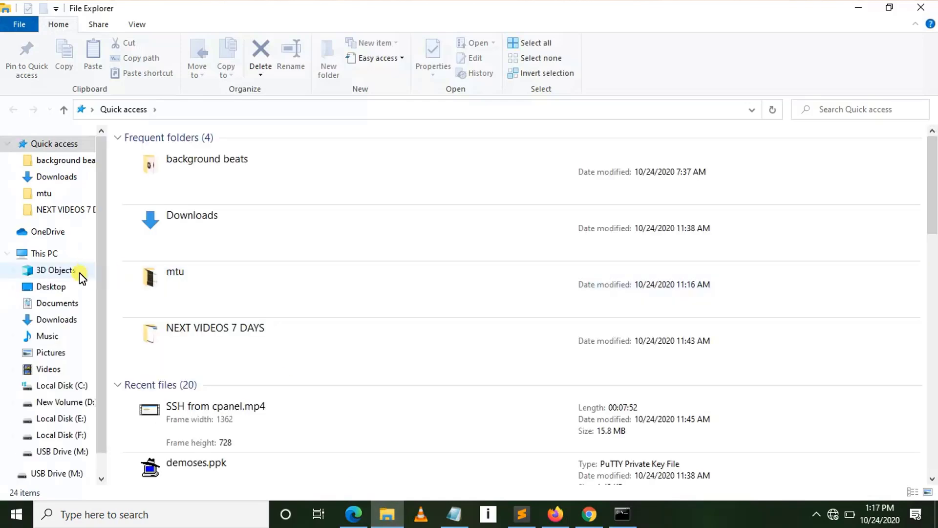
left_click(44, 254)
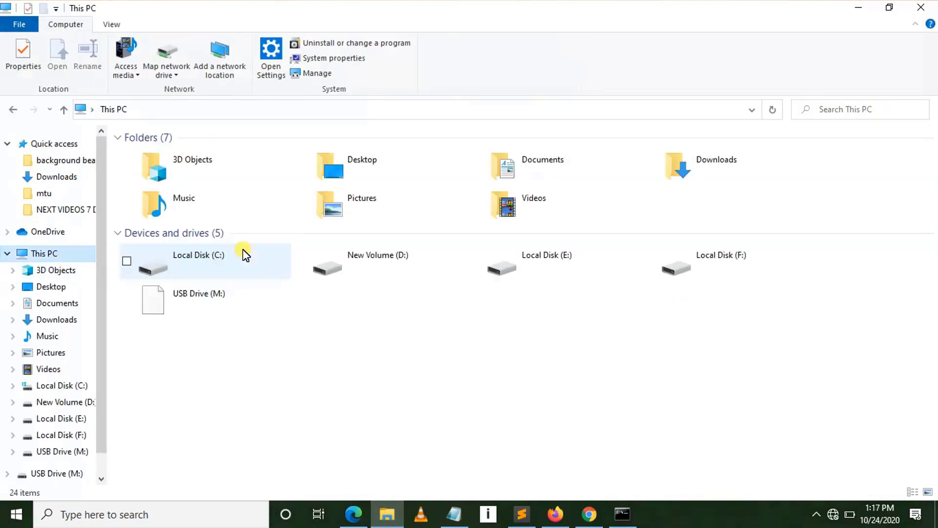
double_click(198, 299)
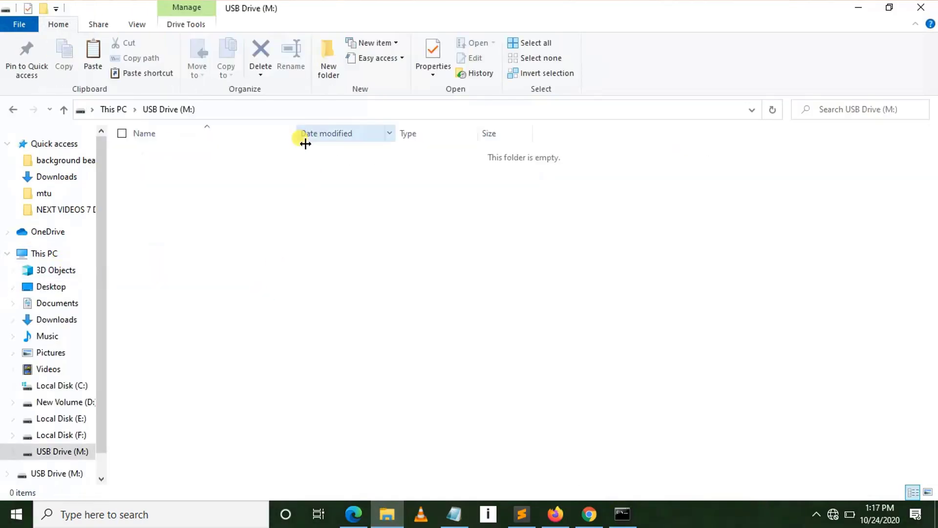
mouse_move(423, 257)
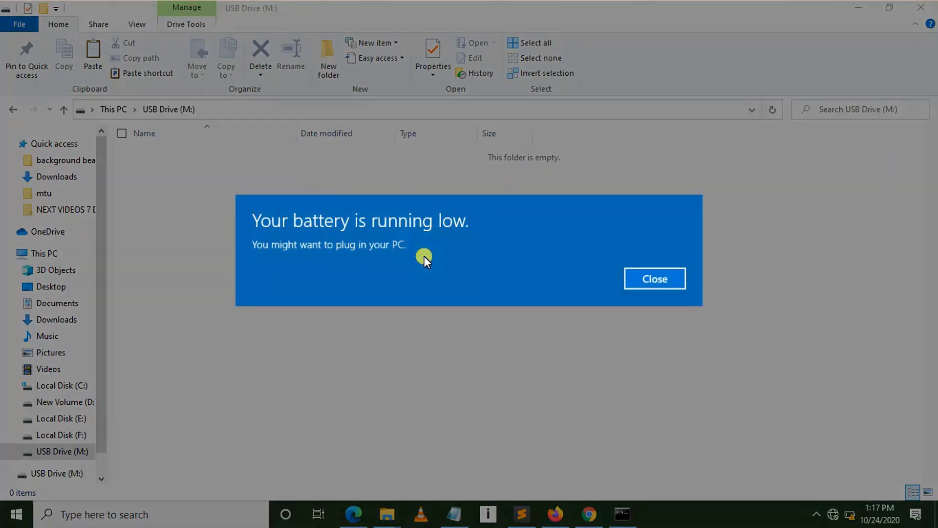
mouse_move(538, 265)
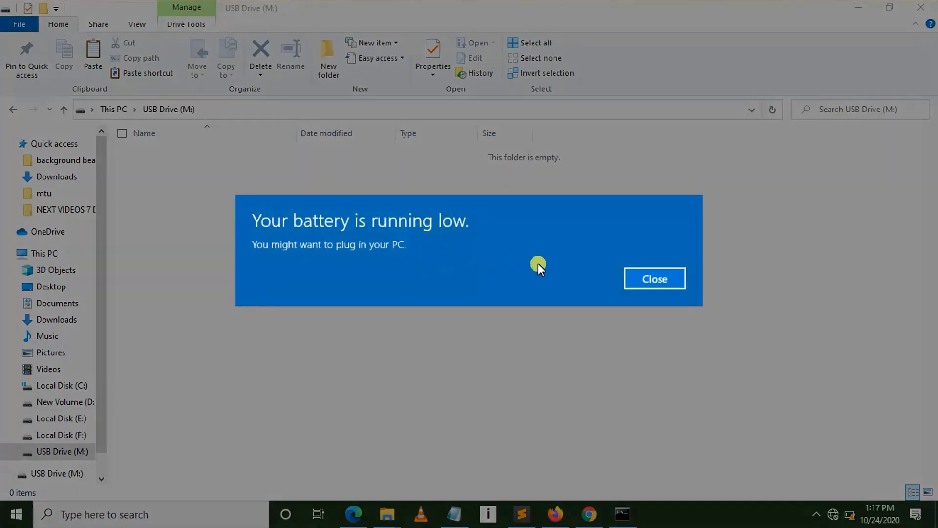
left_click(654, 279)
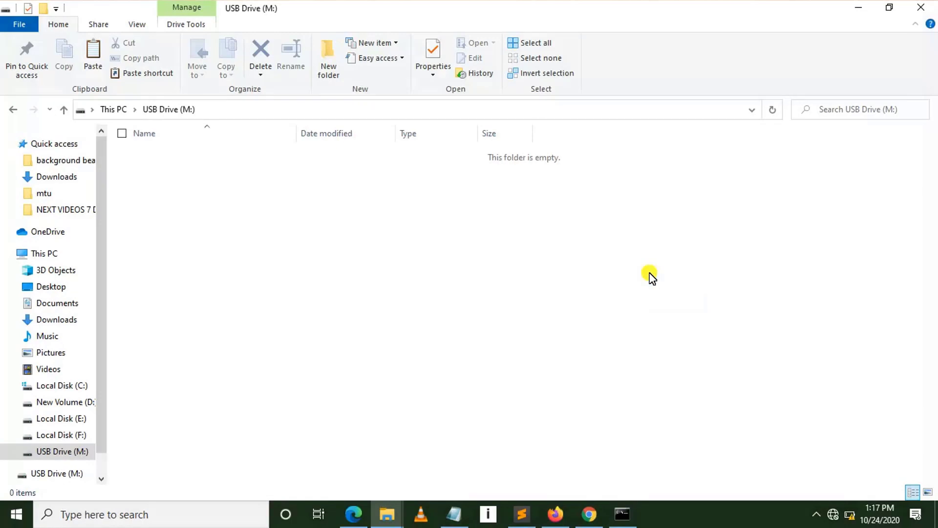